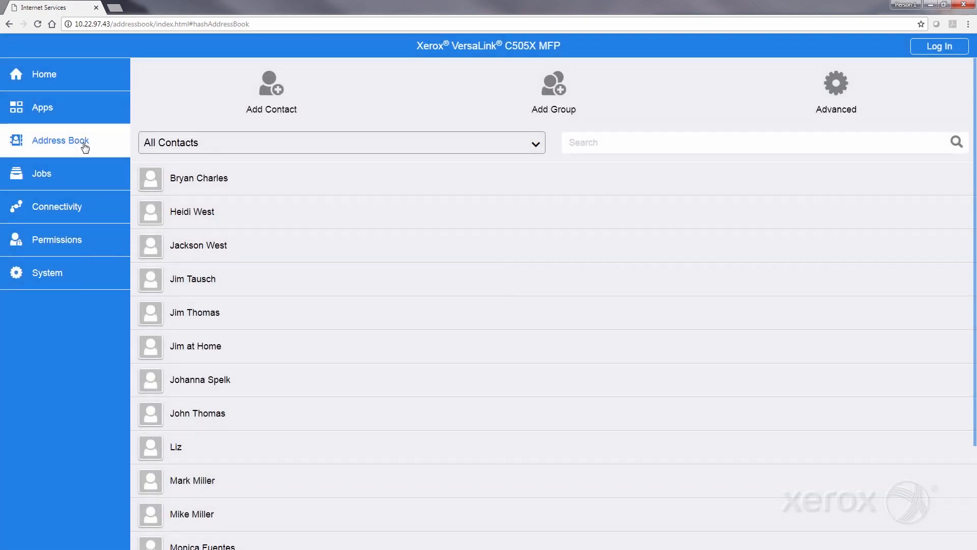
Start a new address book contact from the Add Contact command
left_click(271, 88)
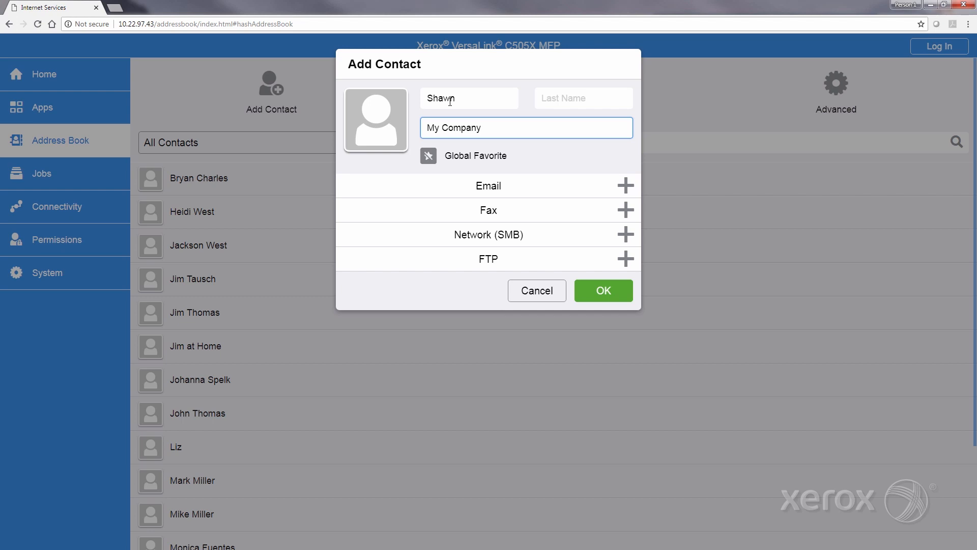
mouse_move(564, 183)
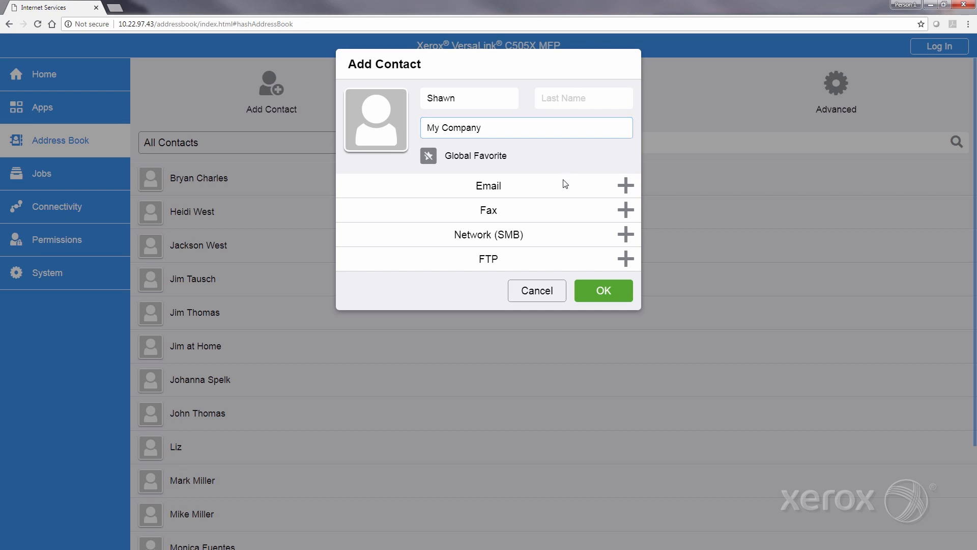